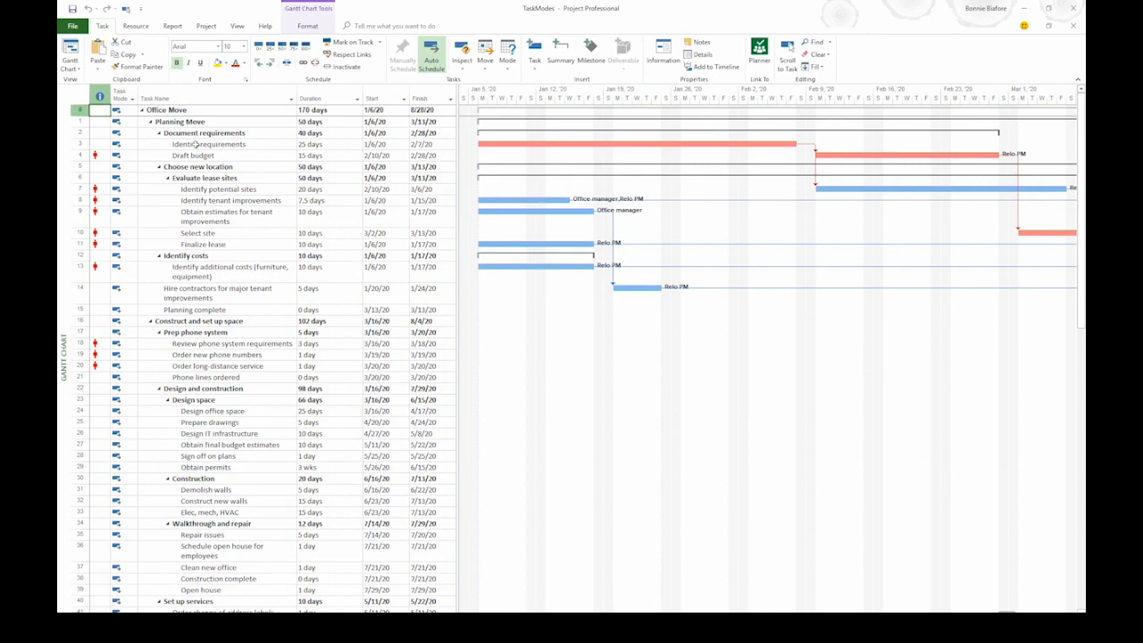
Step: Lengthen the auto-scheduled Identify requirements task so dependent tasks shift later
{"action": "left_click", "coordinate": [208, 143]}
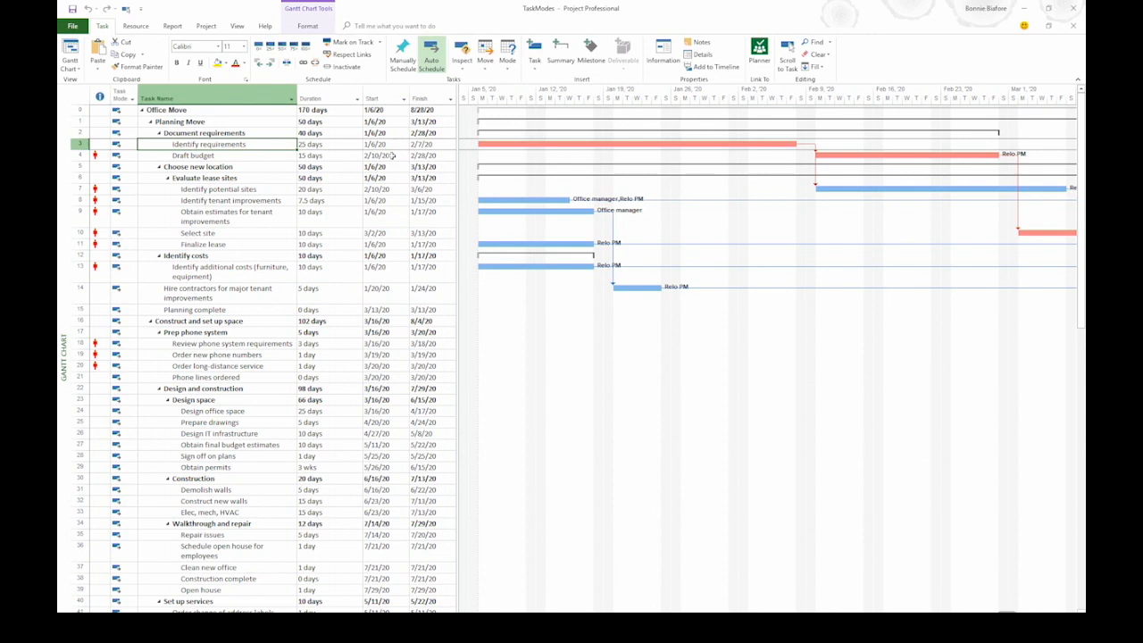
{"action": "mouse_move", "coordinate": [350, 161]}
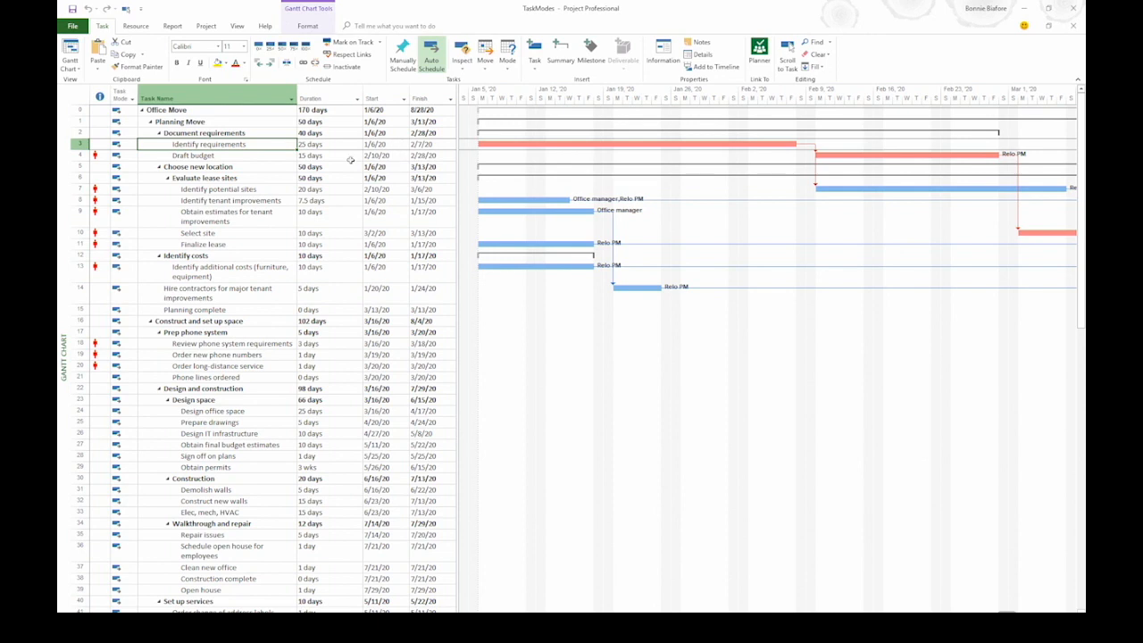
{"action": "left_click", "coordinate": [329, 143]}
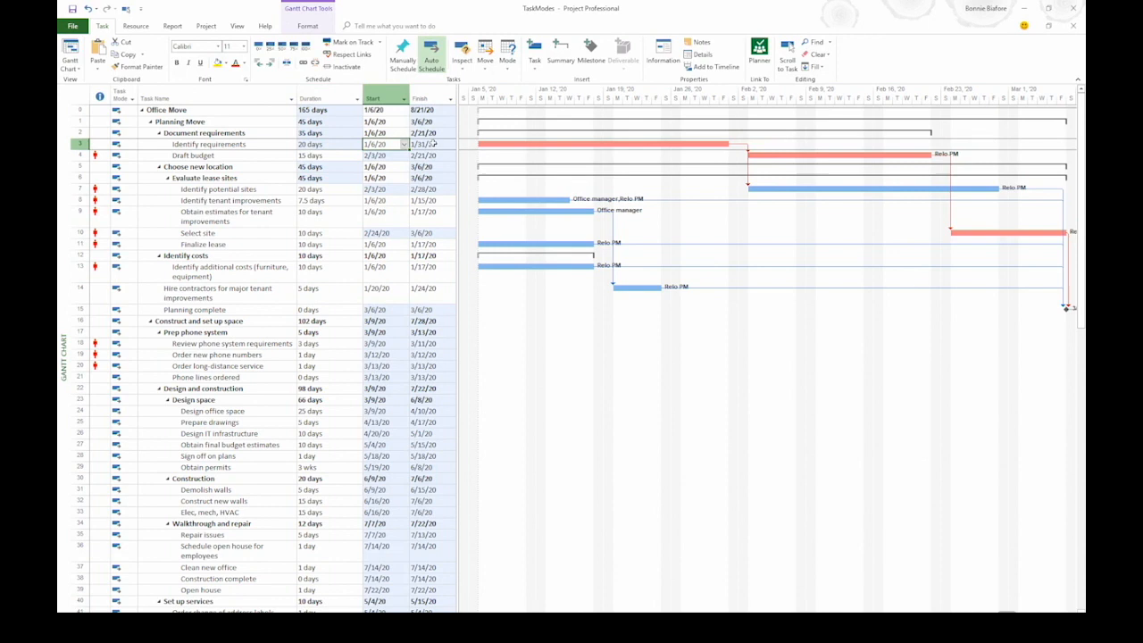
{"action": "mouse_move", "coordinate": [435, 143]}
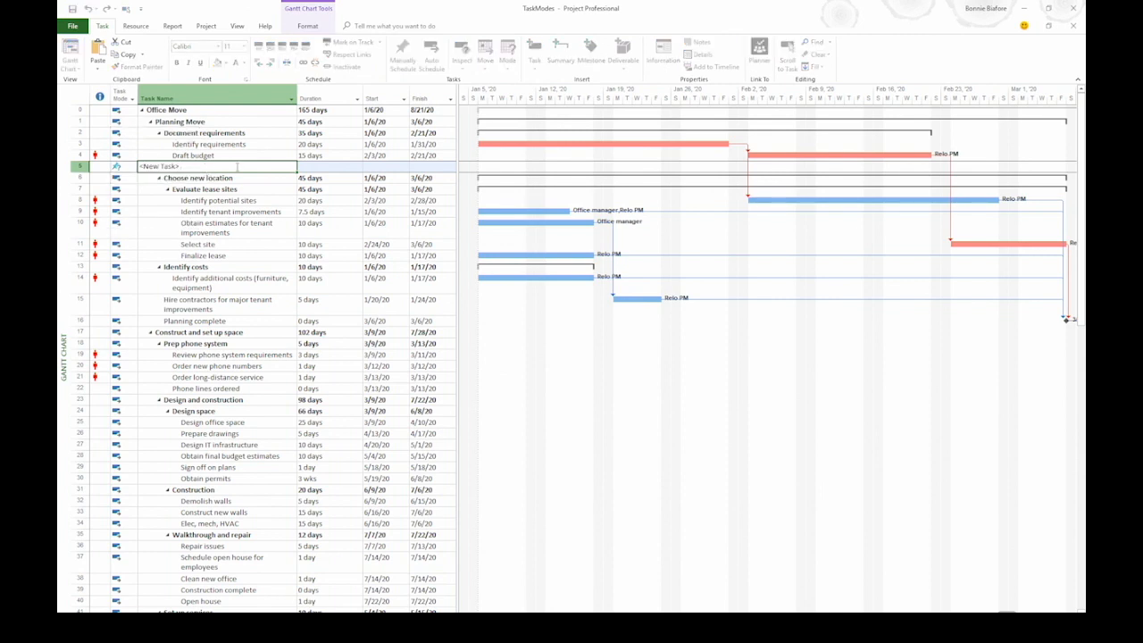
Step: Name the new task 'Review req with mgt' and begin its start-date entry
{"action": "left_click", "coordinate": [185, 166]}
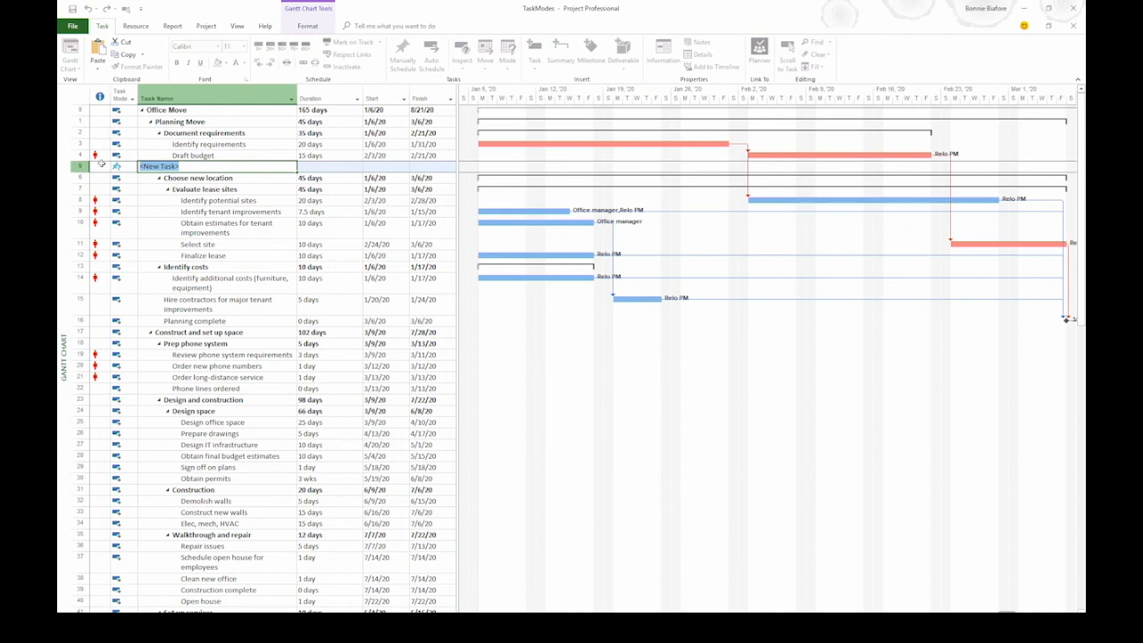
{"action": "type", "text": "Review req"}
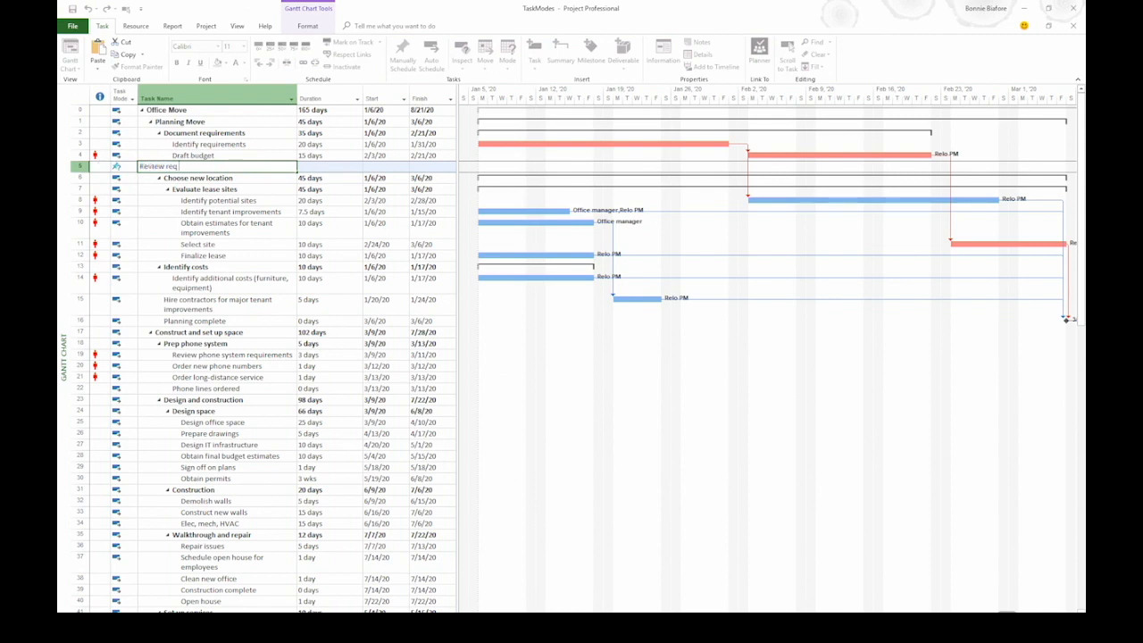
{"action": "type", "text": "with mgt"}
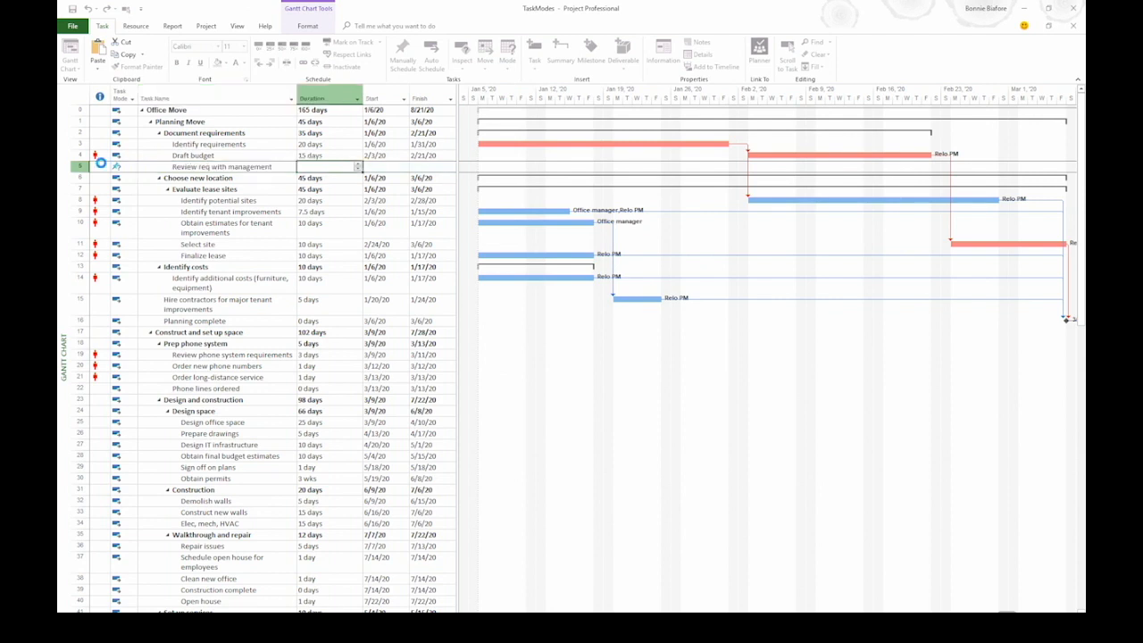
{"action": "left_click", "coordinate": [402, 54]}
{"action": "type", "text": "1 day"}
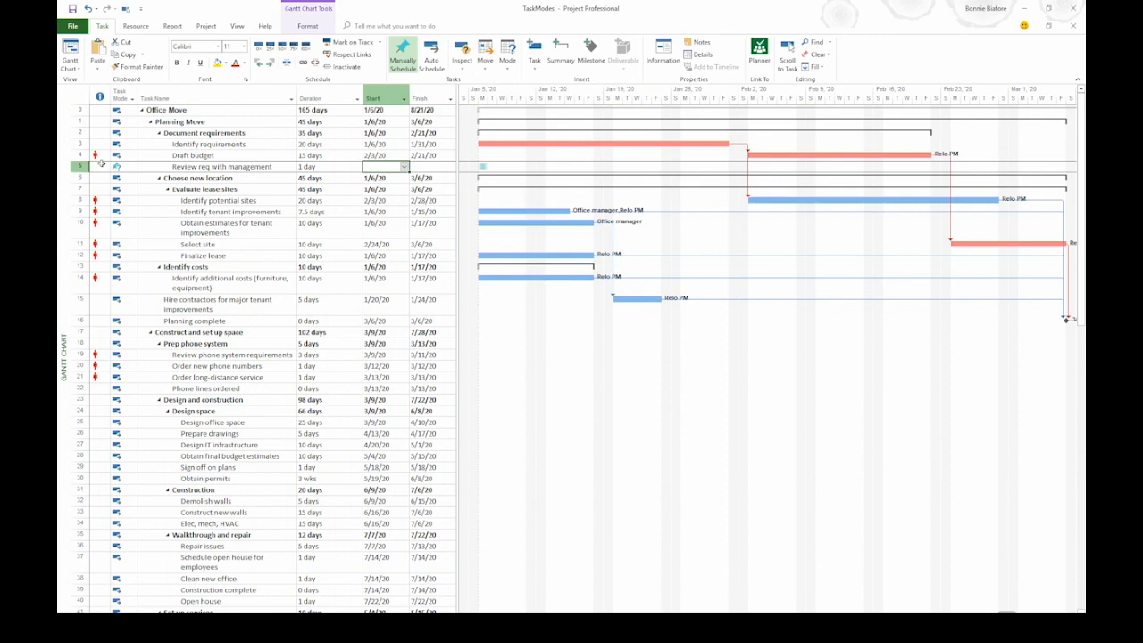
{"action": "type", "text": "Ask mgr for n"}
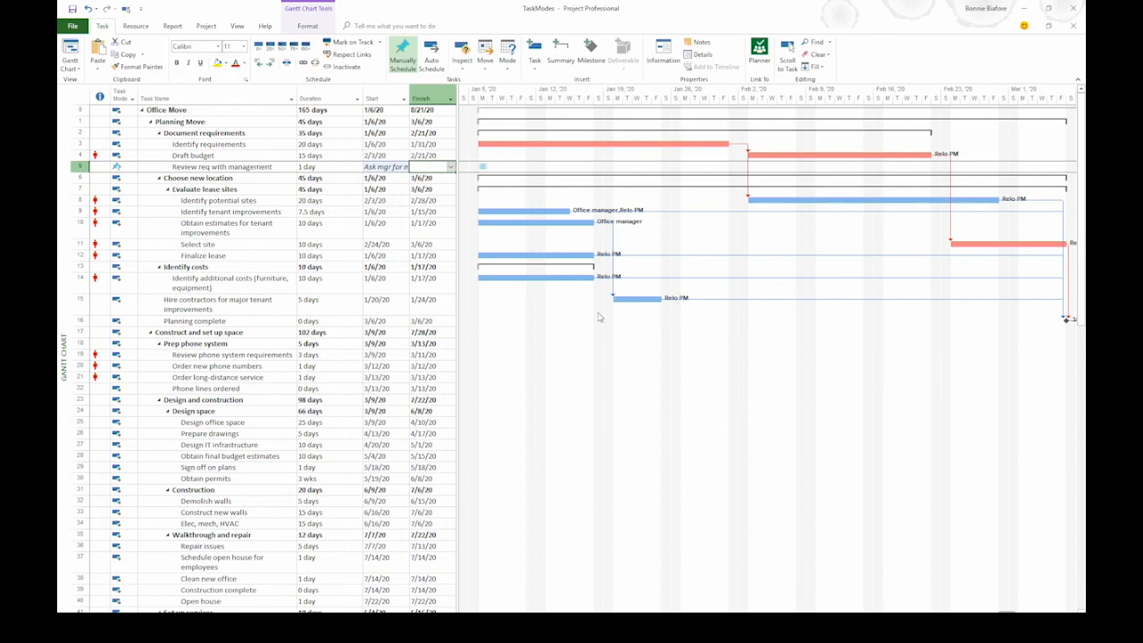
{"action": "mouse_move", "coordinate": [502, 172]}
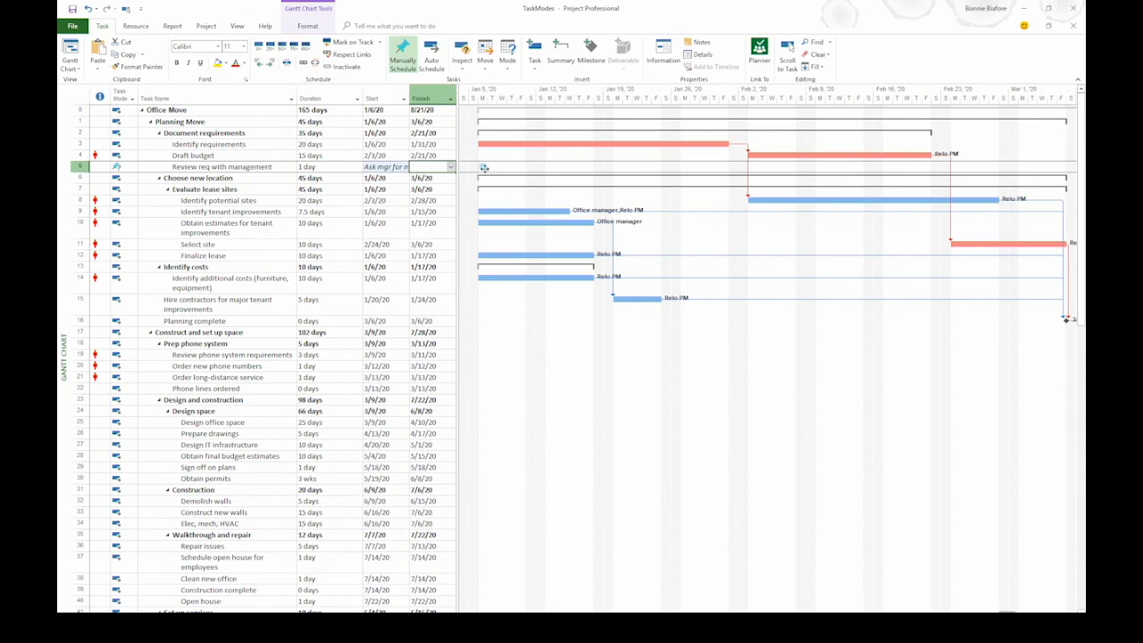
{"action": "mouse_move", "coordinate": [502, 172]}
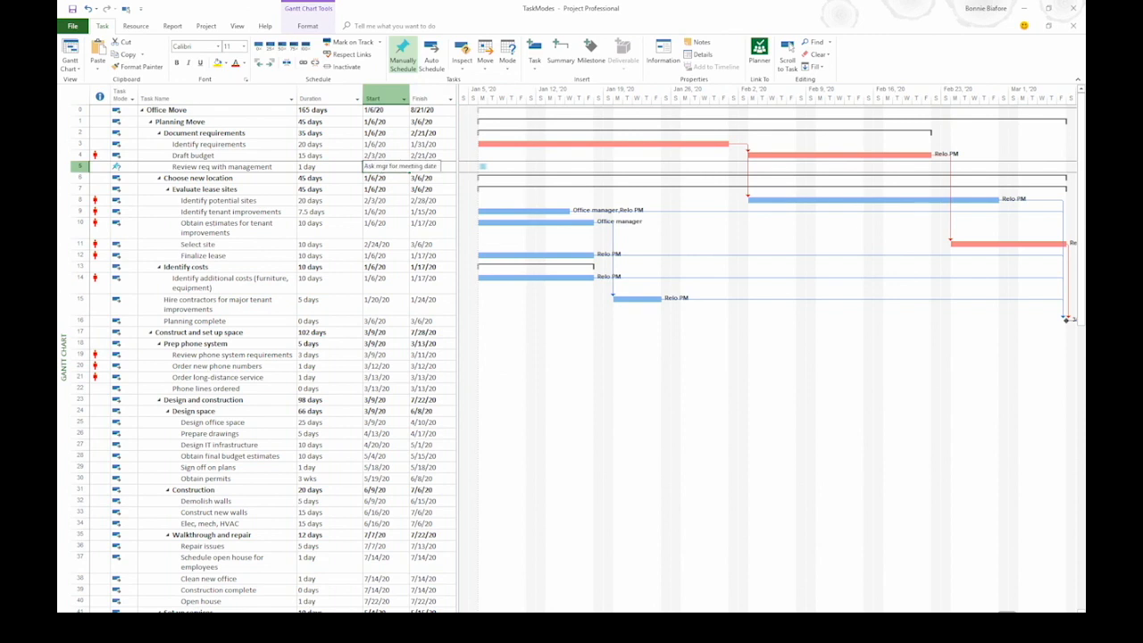
Step: Date the new manual task 2/24/20 so it shows a February bar
{"action": "type", "text": "2/24/20"}
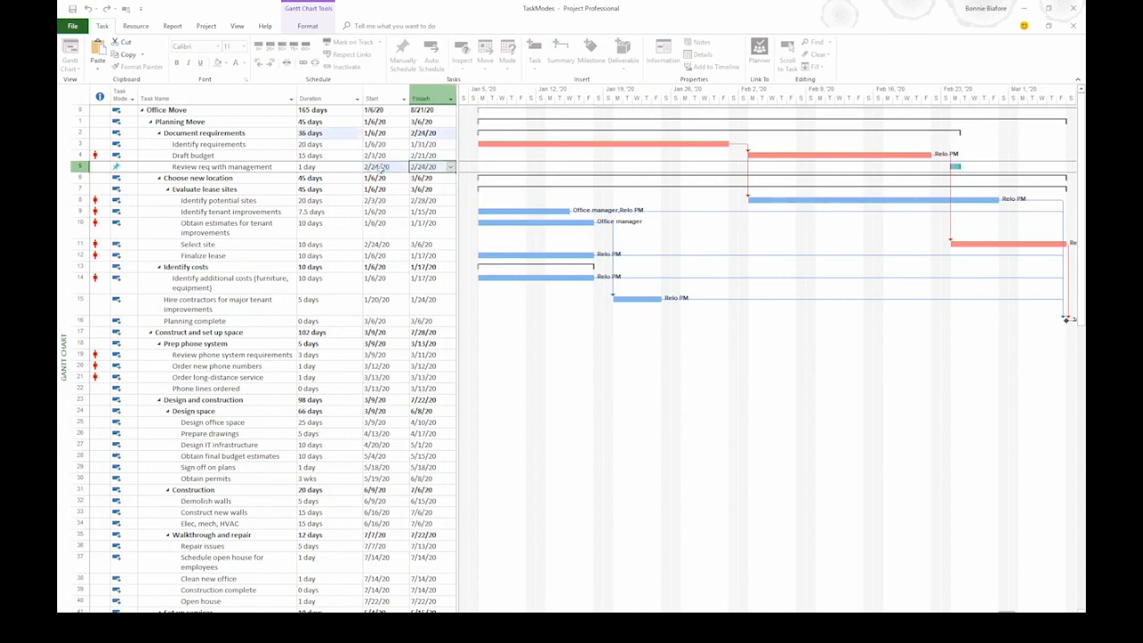
{"action": "left_click", "coordinate": [402, 54]}
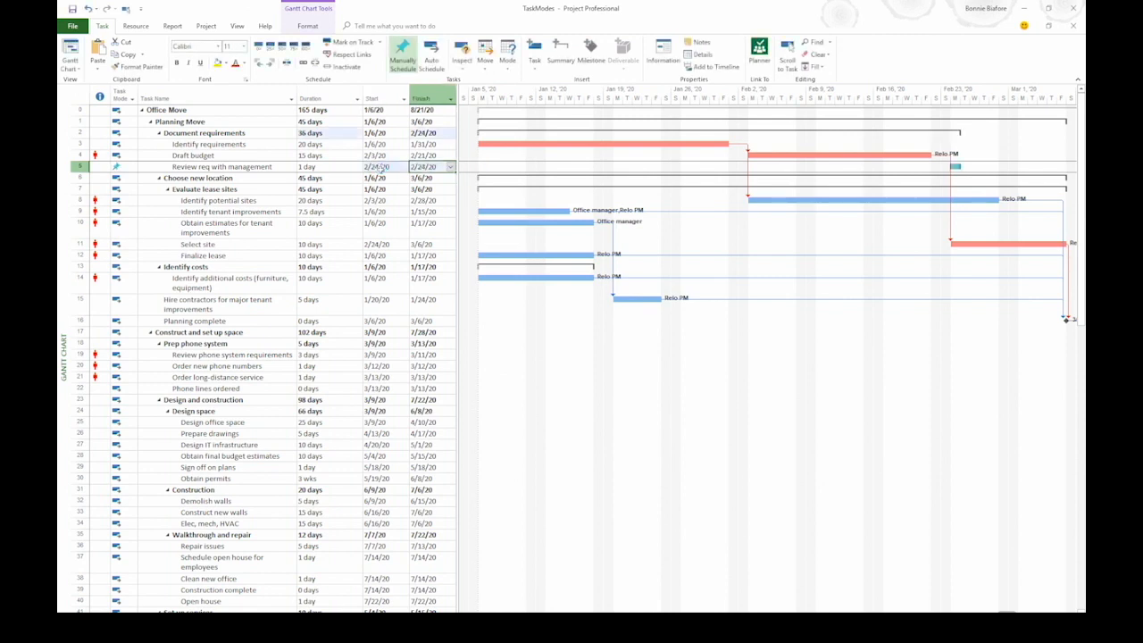